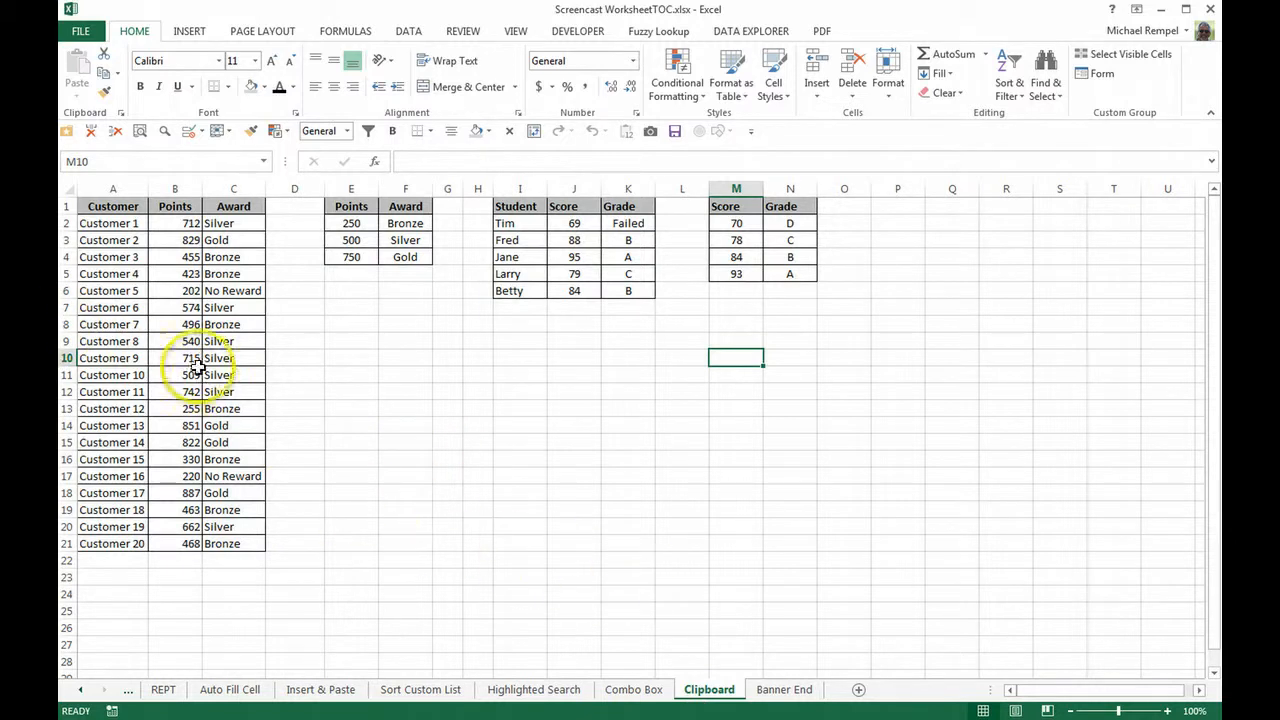
pyautogui.moveTo(709, 437)
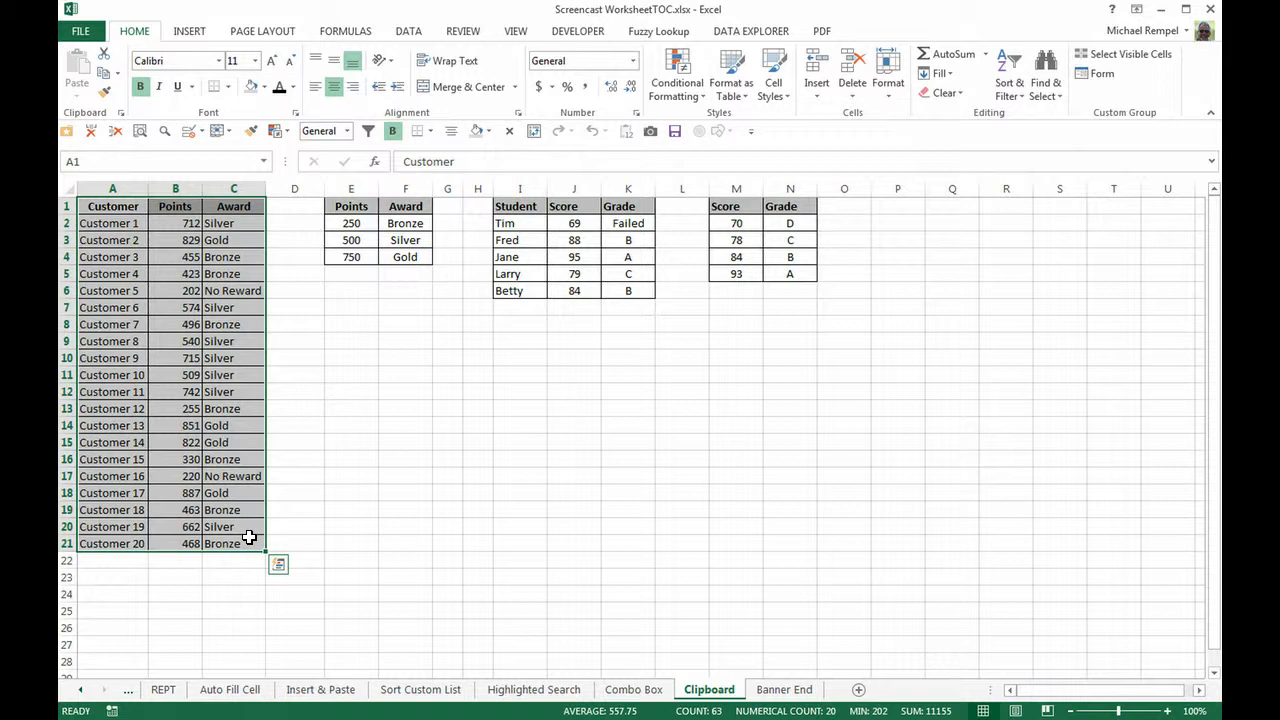
# Step: Copy the Customer and Score/Grade tables to the clipboard, then add blank Sheet4
pyautogui.press('ctrl+c')
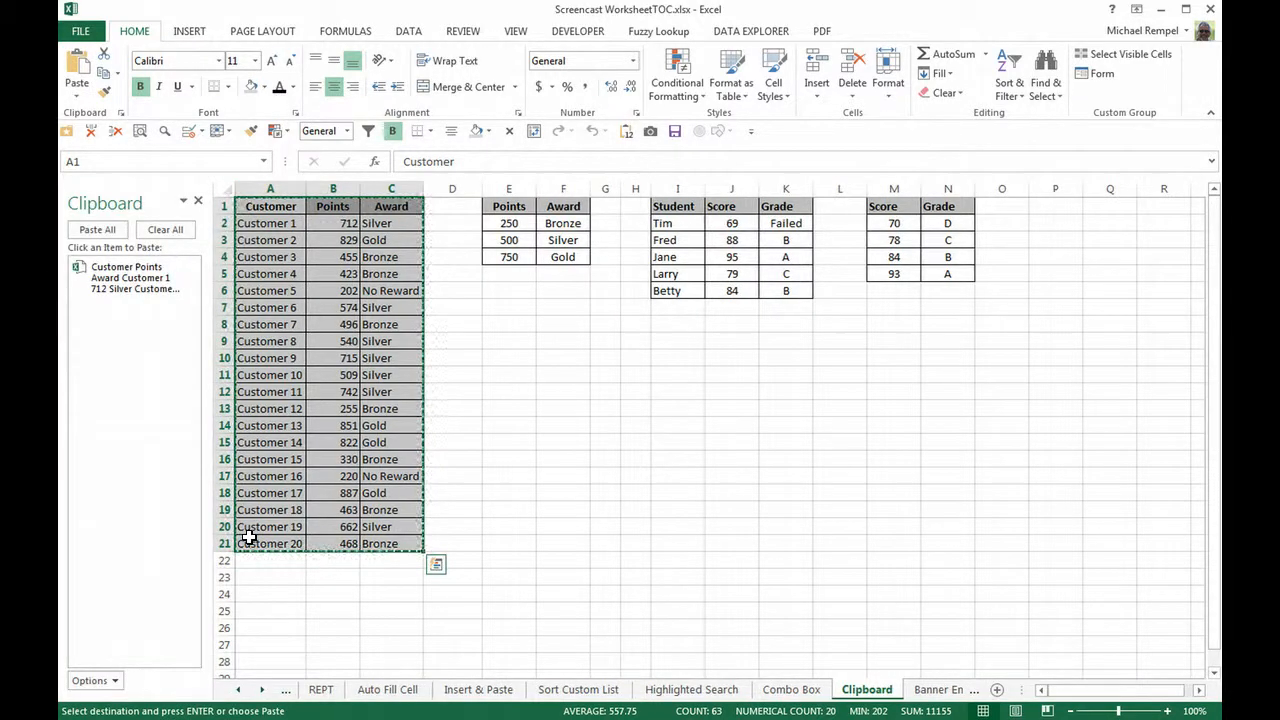
pyautogui.moveTo(323, 430)
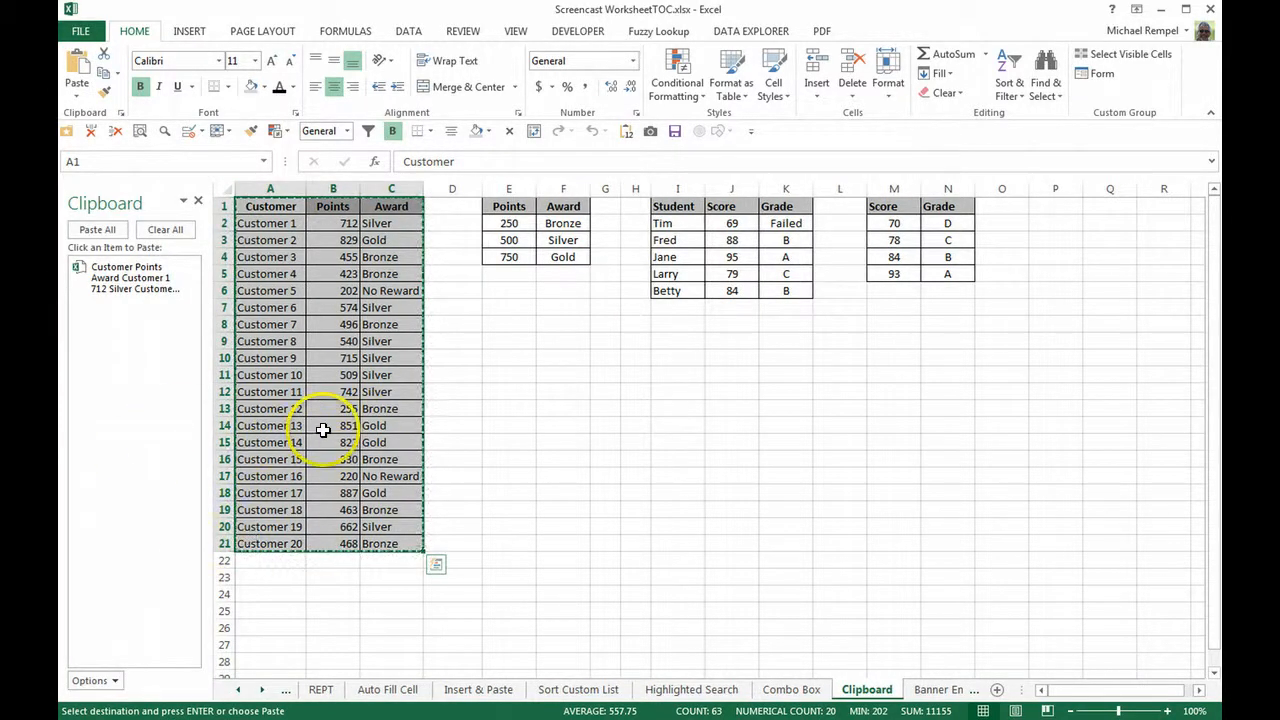
pyautogui.moveTo(138, 428)
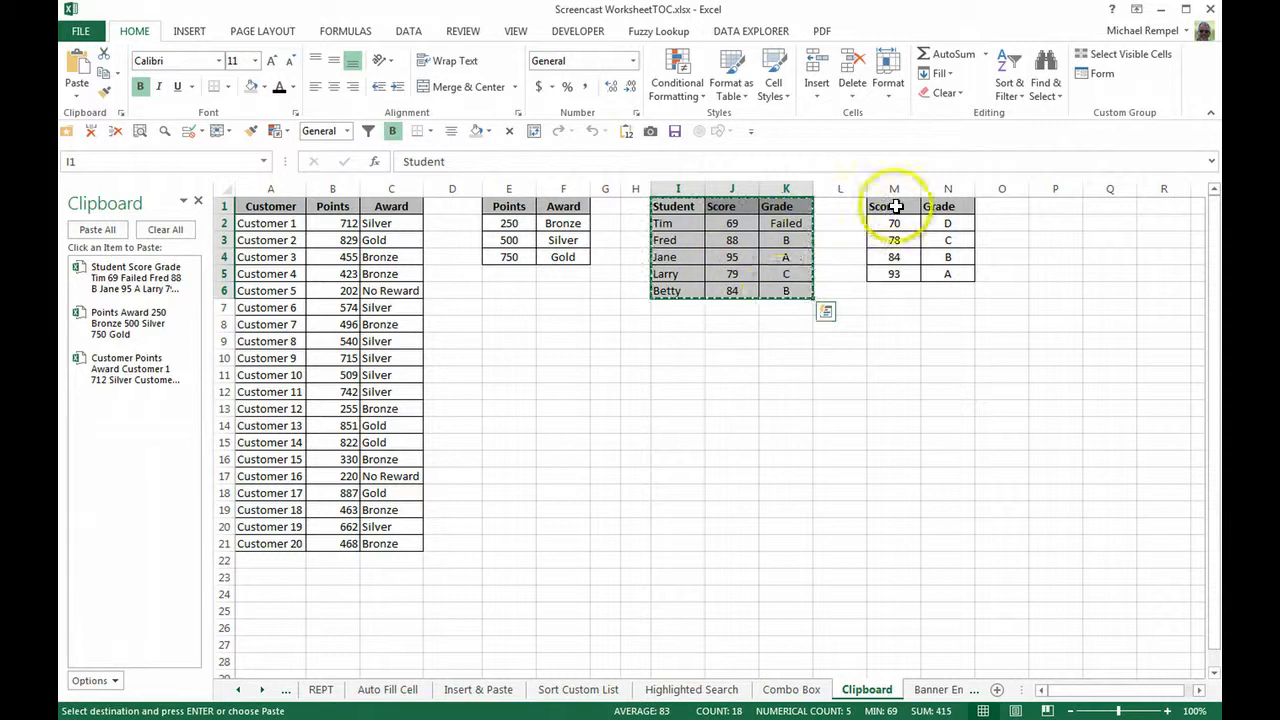
pyautogui.click(893, 206)
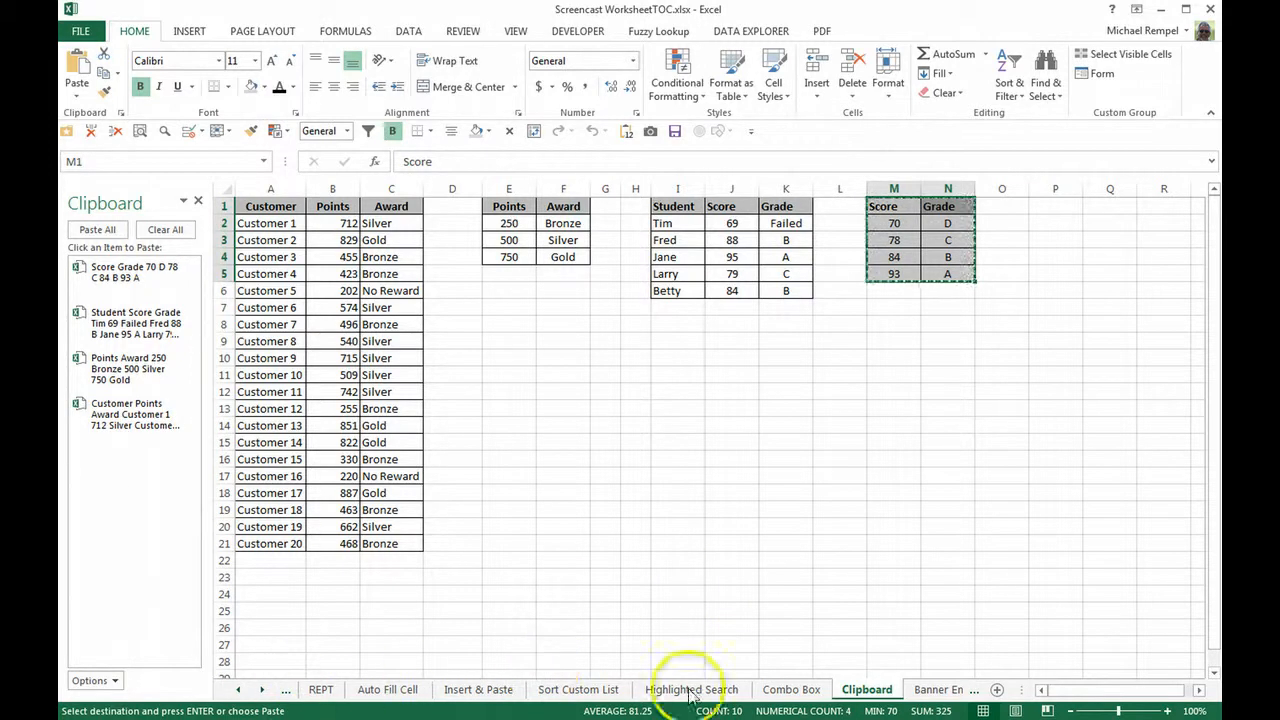
pyautogui.click(997, 690)
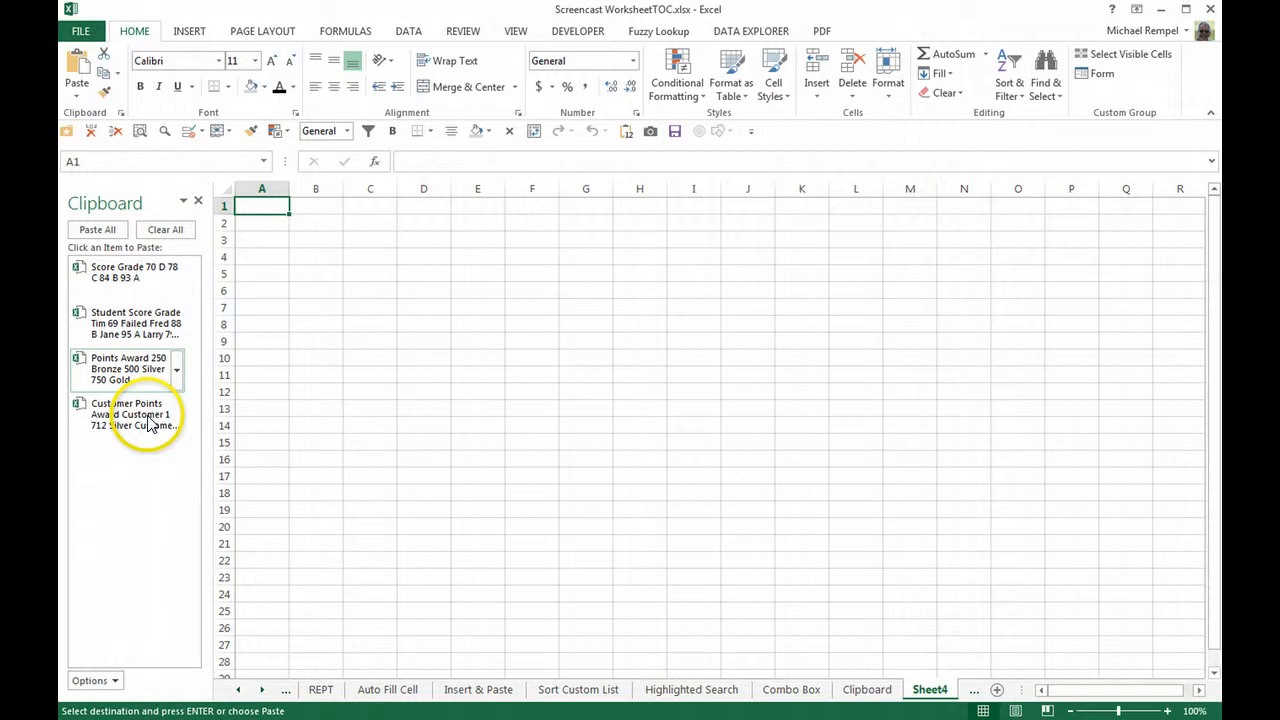
pyautogui.moveTo(543, 421)
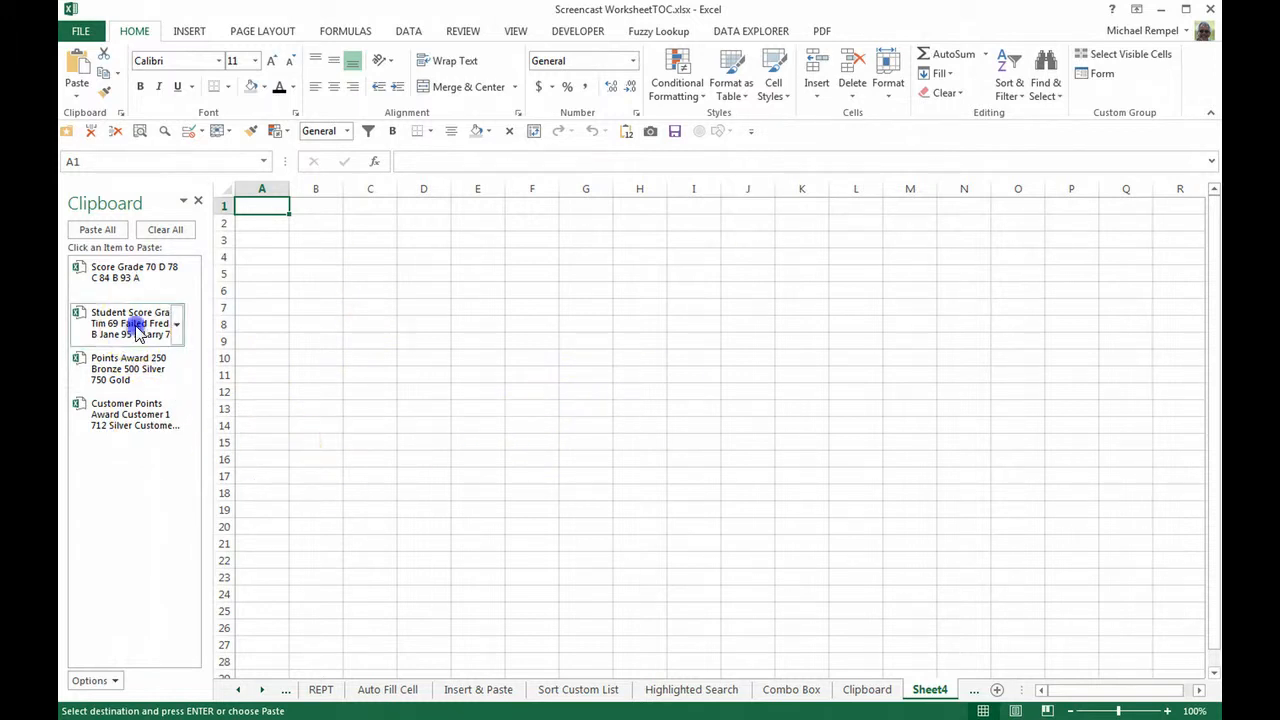
# Step: Paste the Student table from the clipboard onto Sheet4 and pick the next destination
pyautogui.click(130, 323)
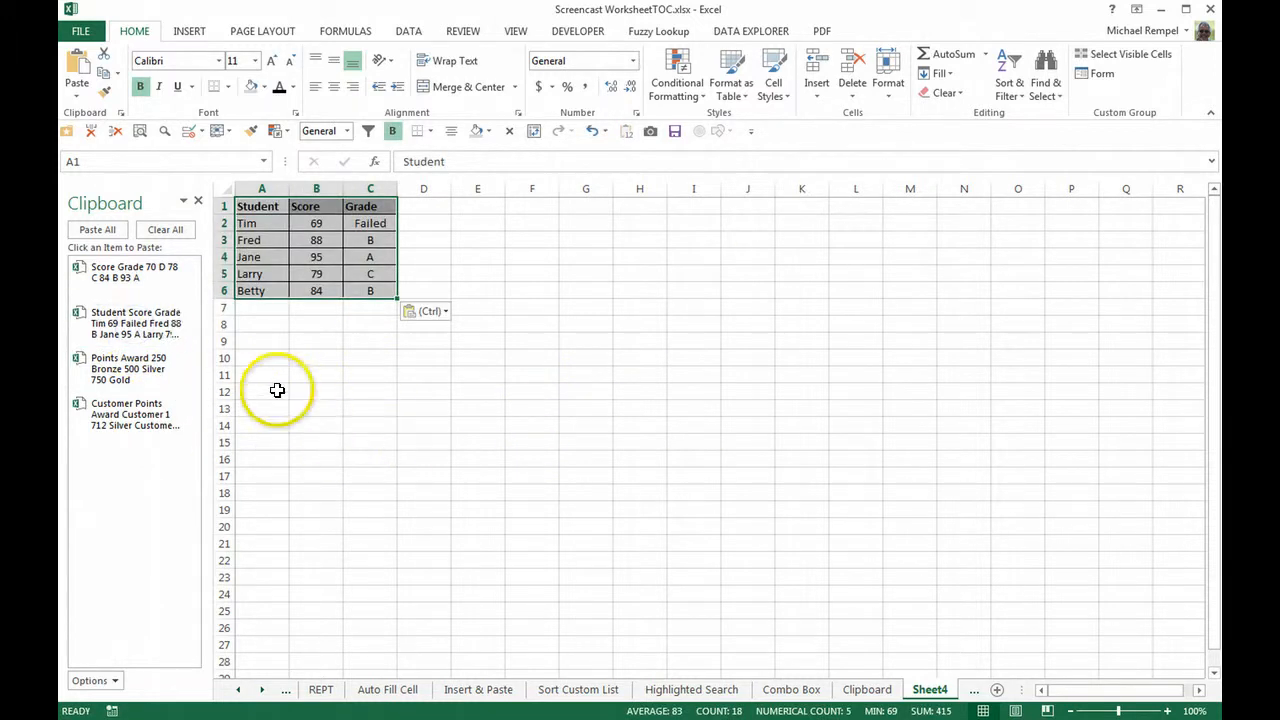
pyautogui.moveTo(273, 419)
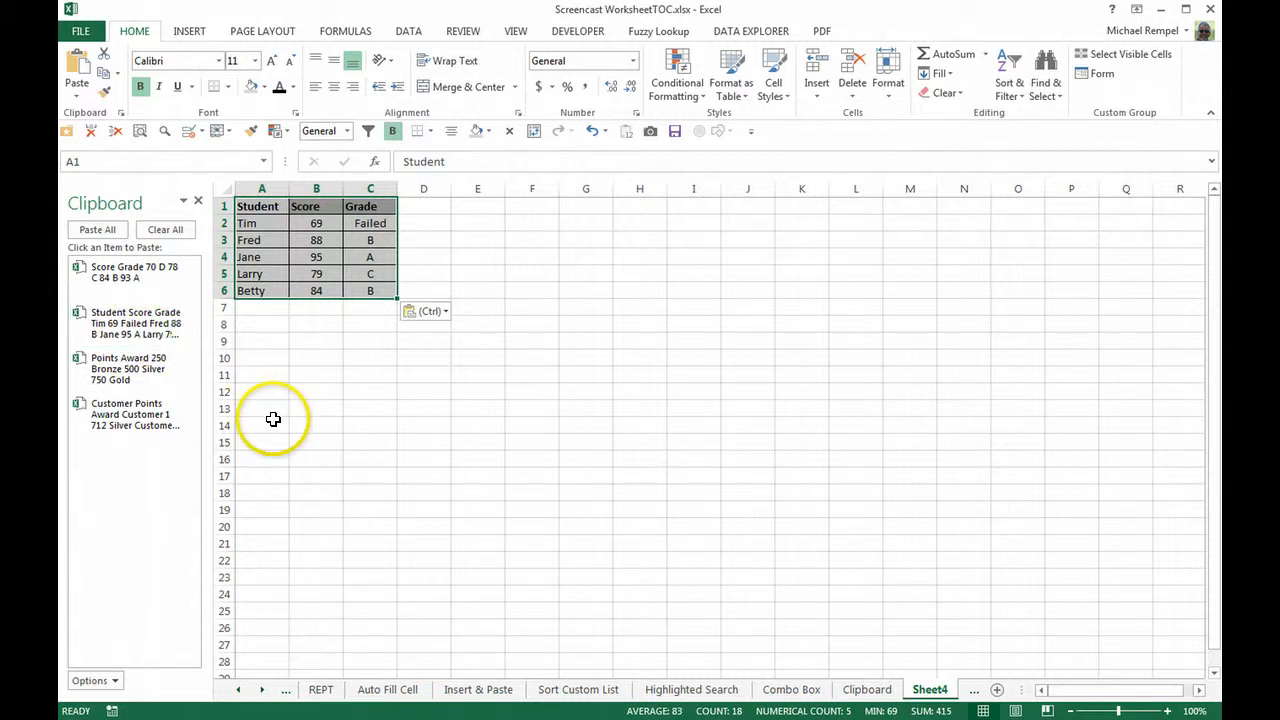
pyautogui.click(130, 414)
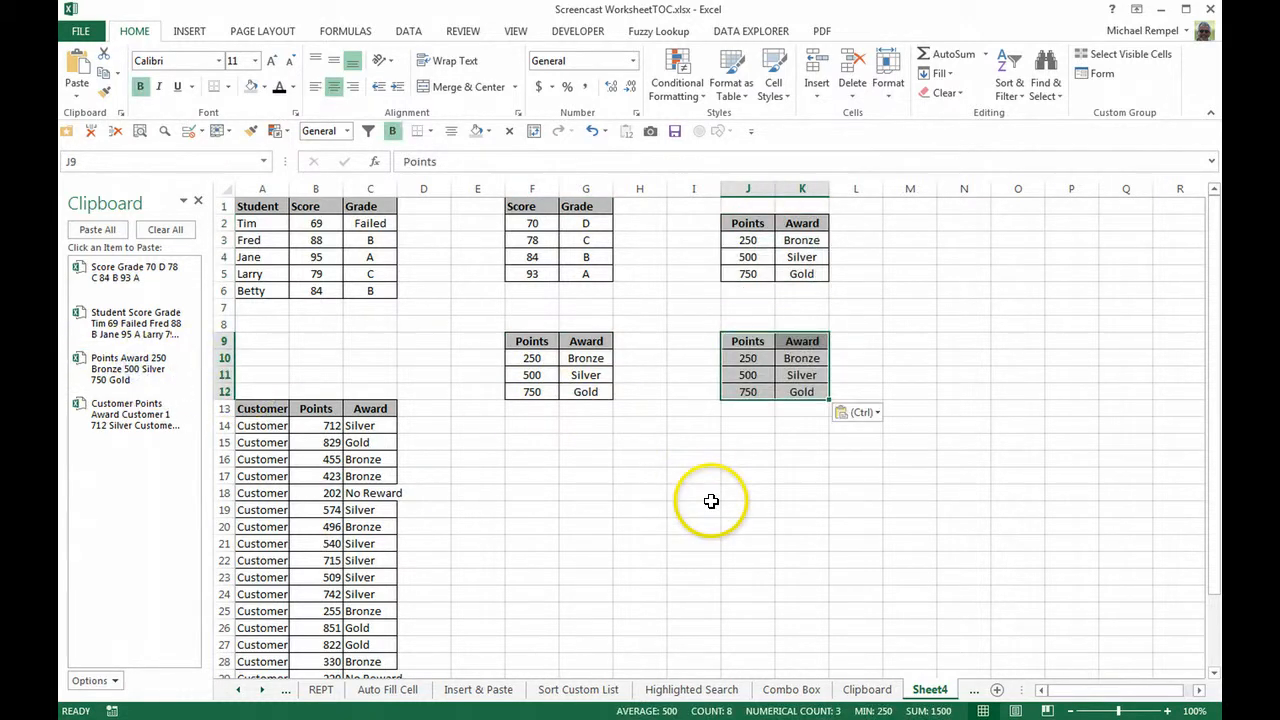
pyautogui.moveTo(572, 510)
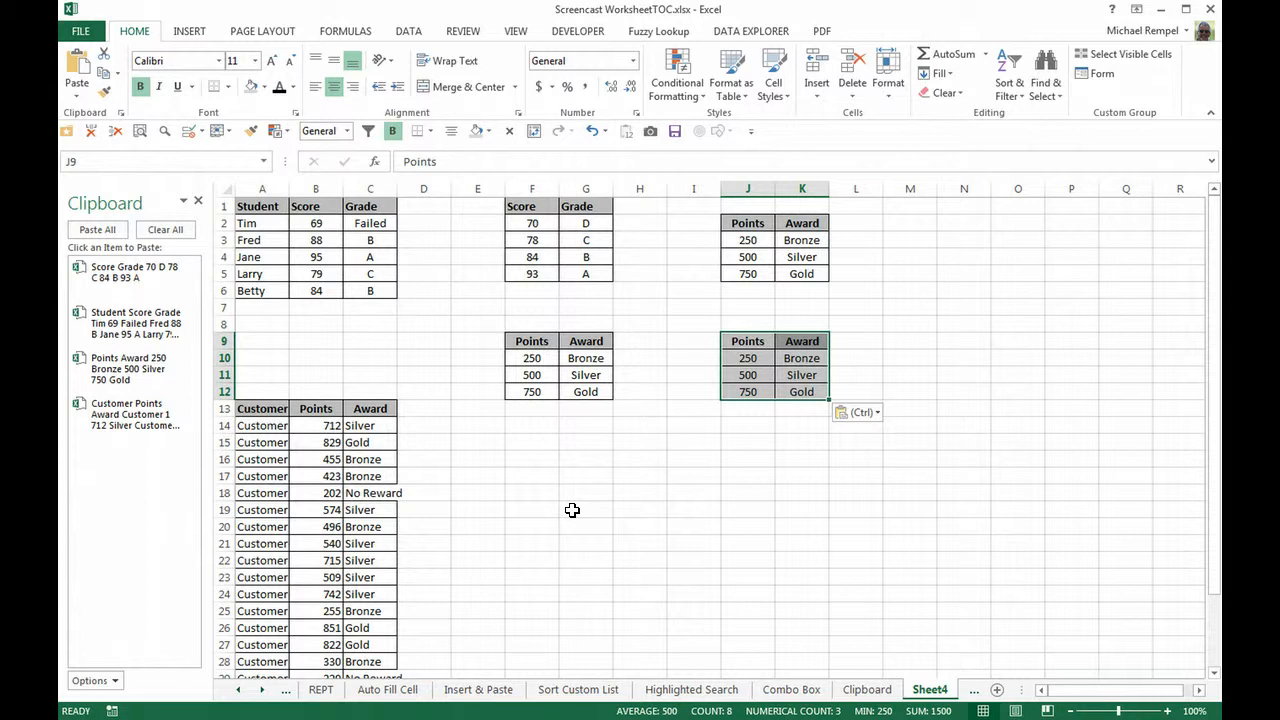
pyautogui.moveTo(552, 502)
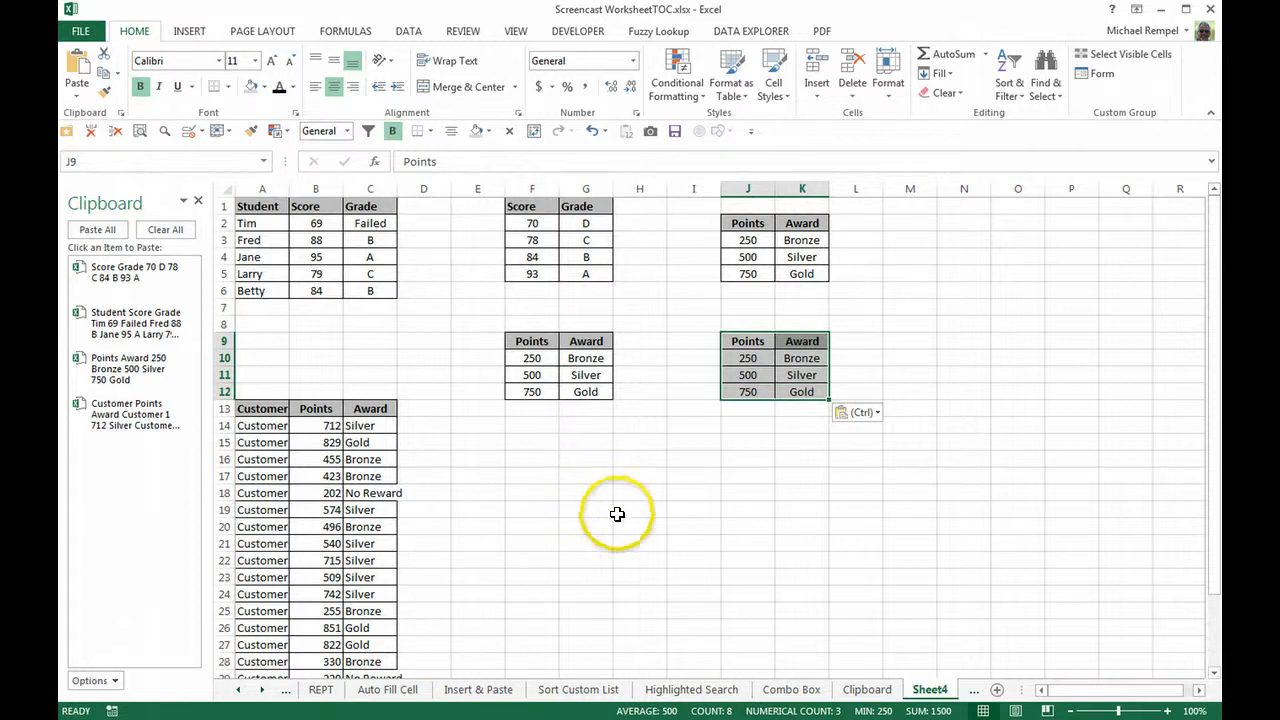
pyautogui.moveTo(527, 521)
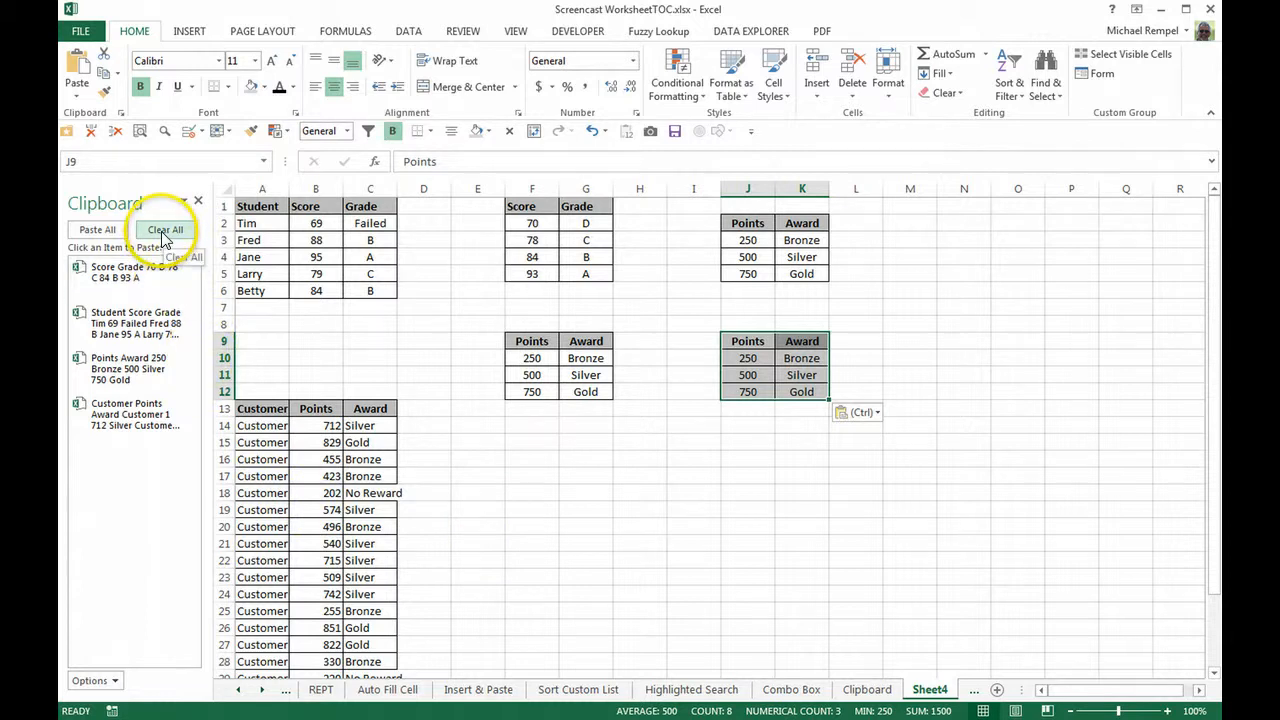
# Step: Clear all clipboard items, close the Clipboard pane, and deselect the last Points table
pyautogui.click(165, 230)
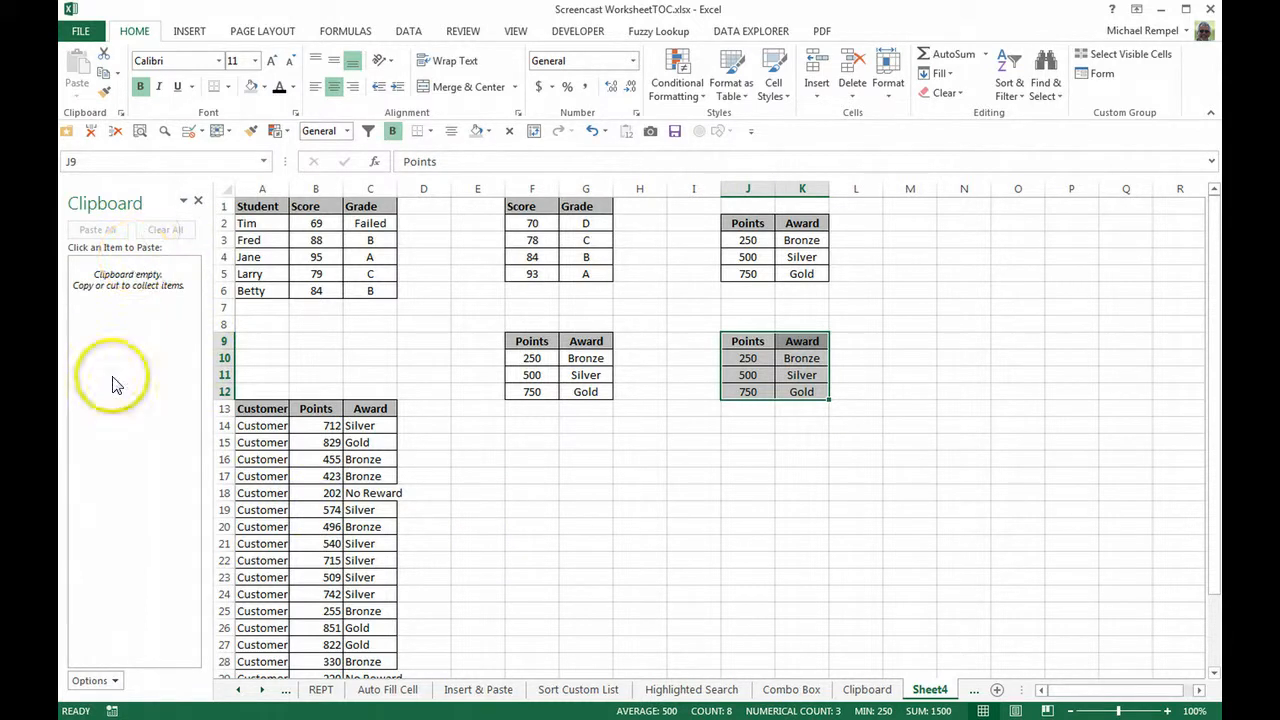
pyautogui.click(198, 201)
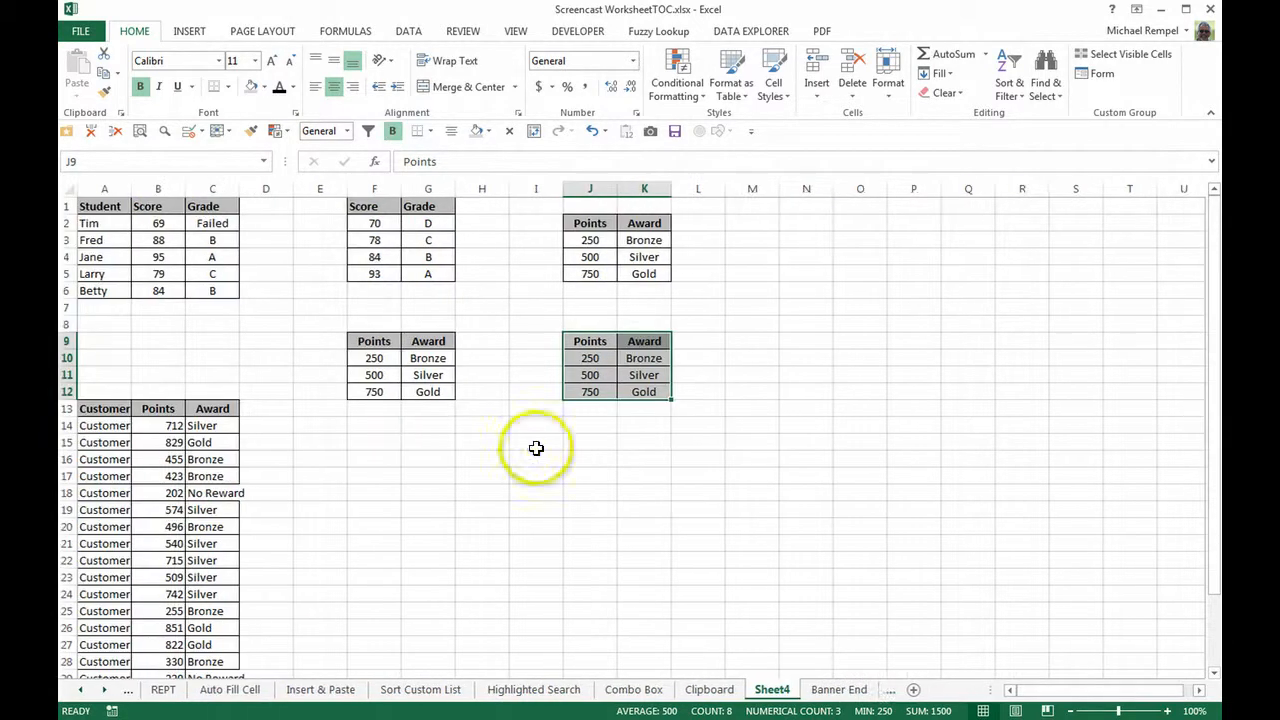
pyautogui.click(536, 442)
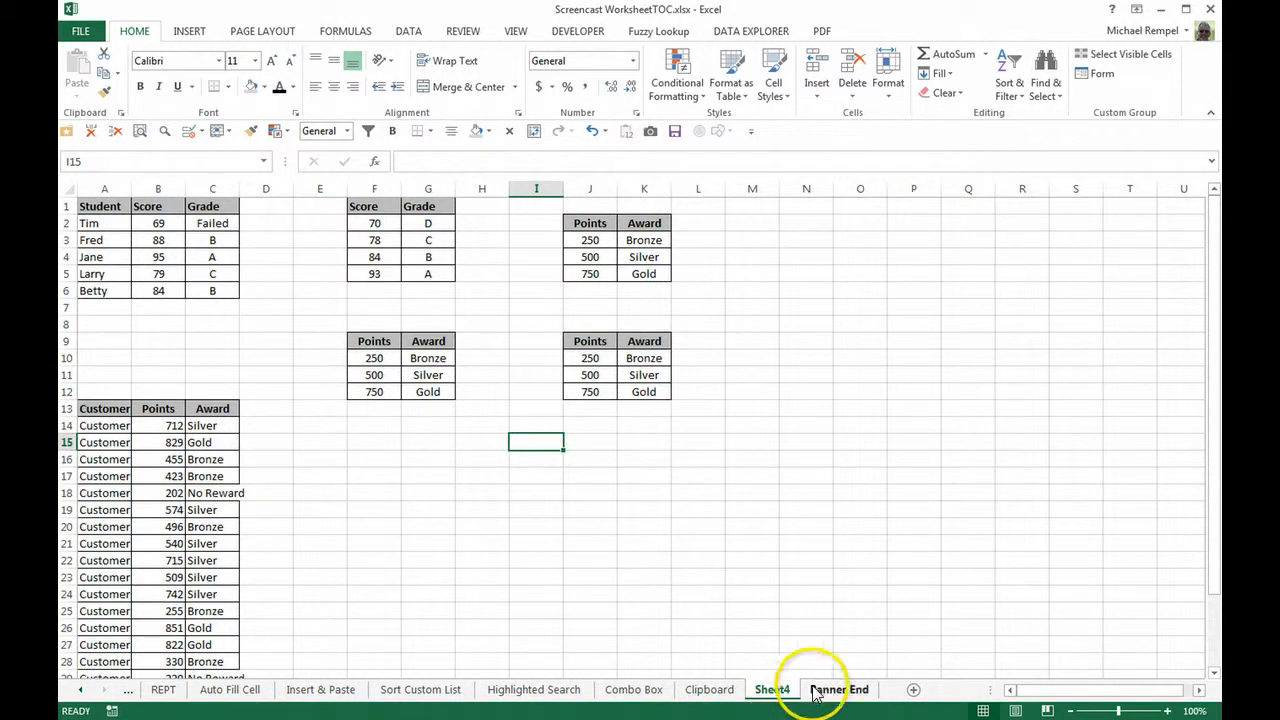
# Step: Open the Banner End sheet showing the Excel Bytes closing banner
pyautogui.click(838, 689)
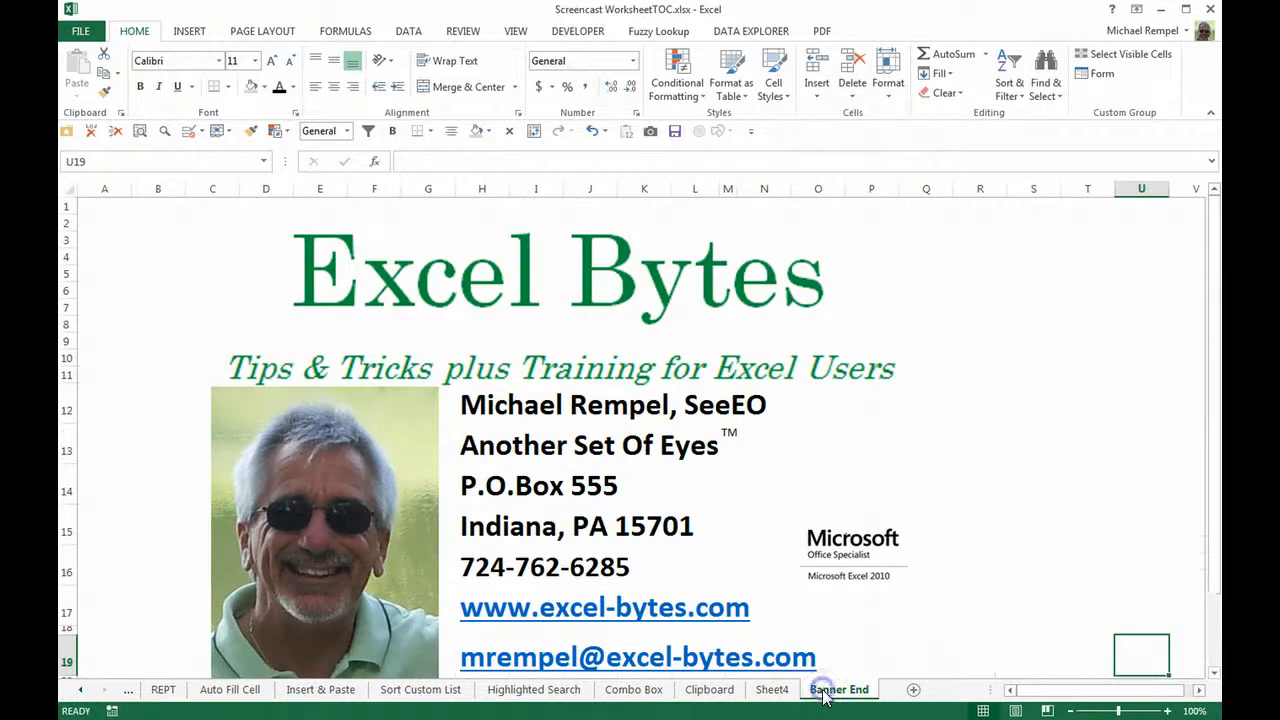
pyautogui.click(838, 689)
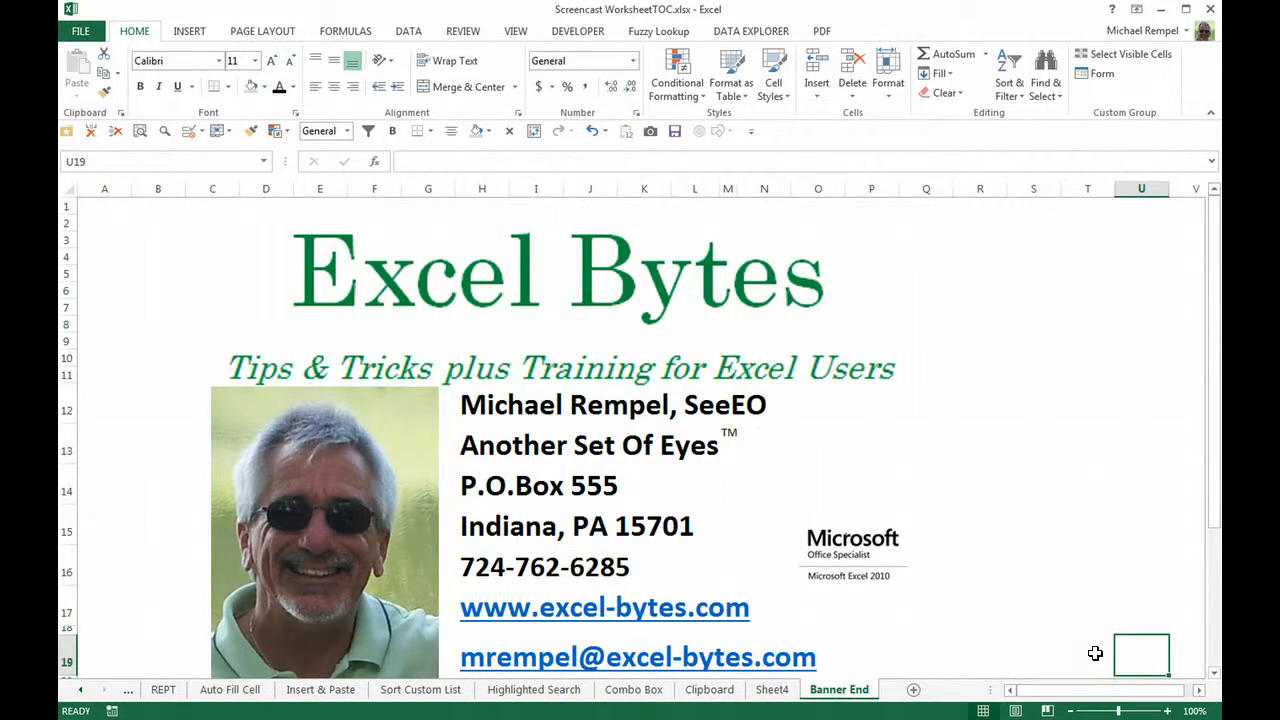